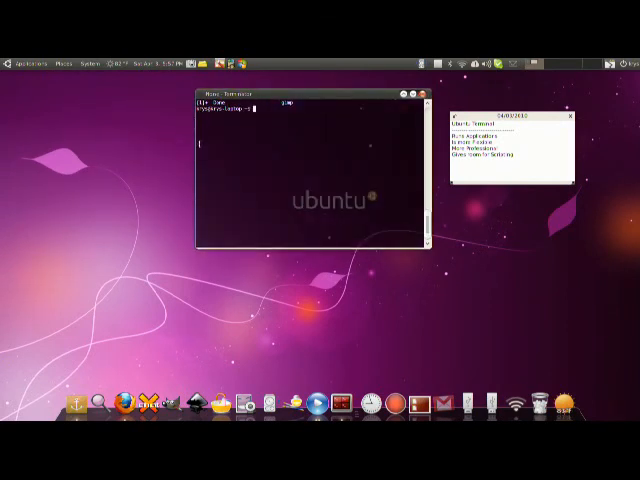
Step: Focus the Terminal window so the launch command can be entered at the prompt
left_click(22, 36)
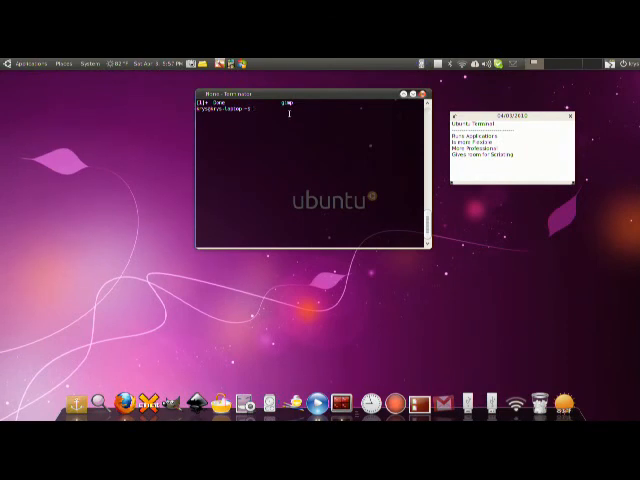
Step: Run the firefox command so the browser opens on its speed-dial page
key("Return")
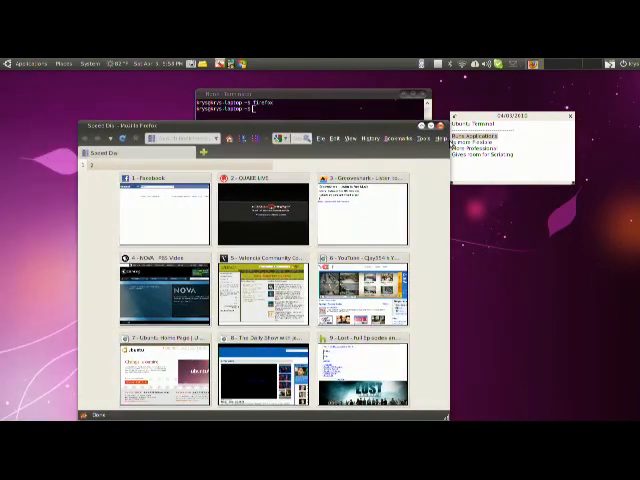
mouse_move(338, 96)
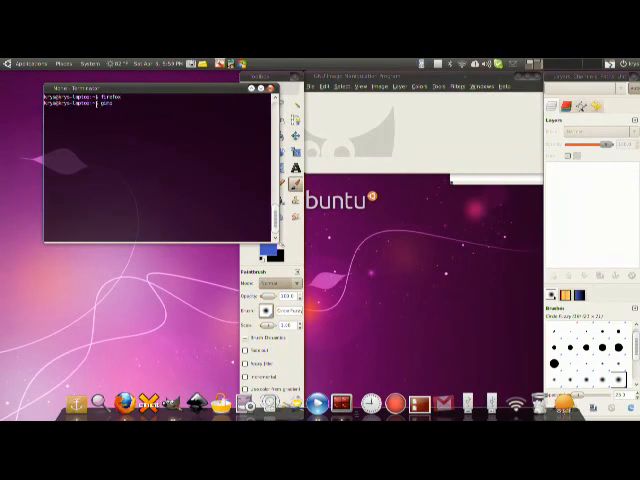
Step: End the GIMP process started from Terminal, leaving only the desktop
key("Return")
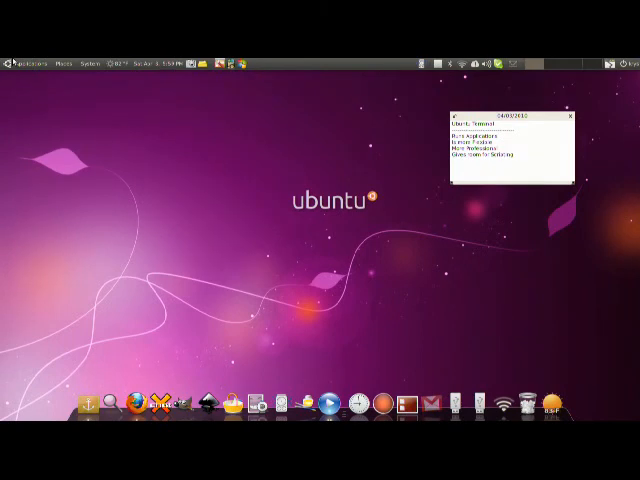
Step: Launch a new Terminal window from Applications > Accessories
left_click(32, 62)
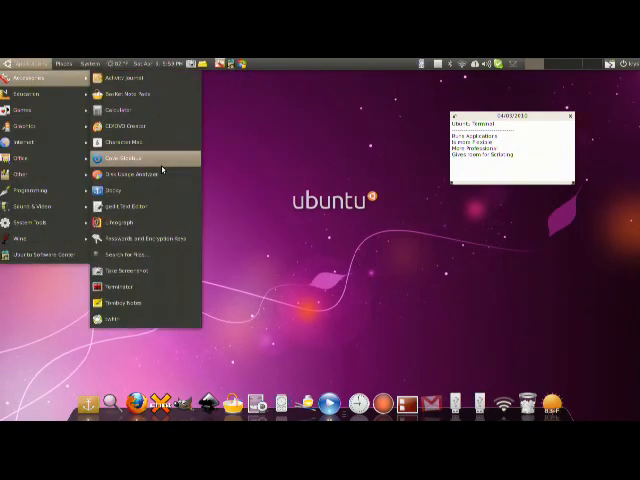
left_click(144, 286)
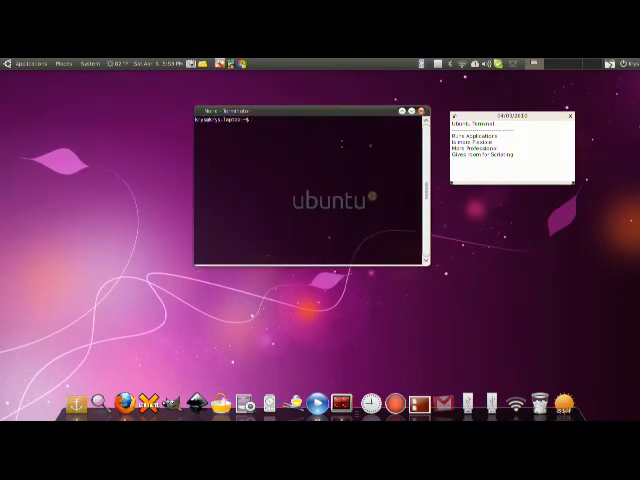
Step: Enter ls at the prompt to list the current folder's contents
type("ls")
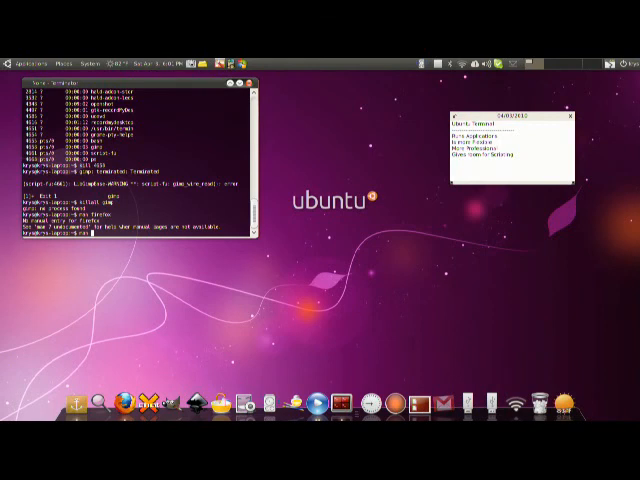
Step: Show the GIMP manual page and scroll through it before launching GIMP
key("Return")
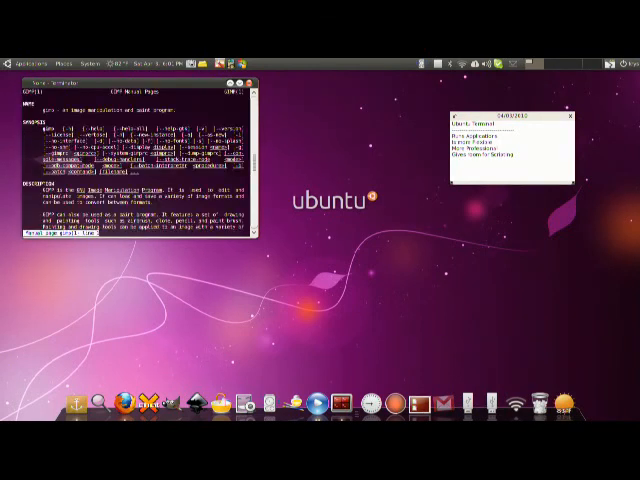
scroll("down", 3)
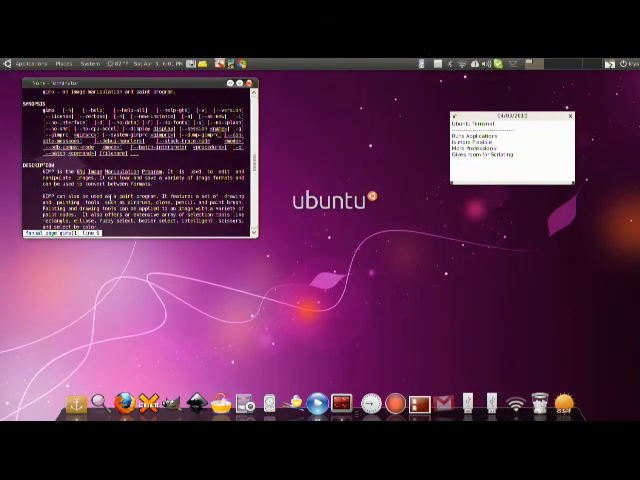
scroll("down", 3)
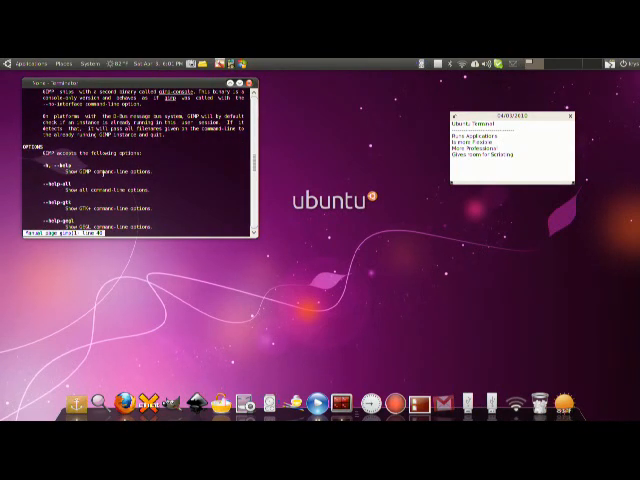
scroll("down", 3)
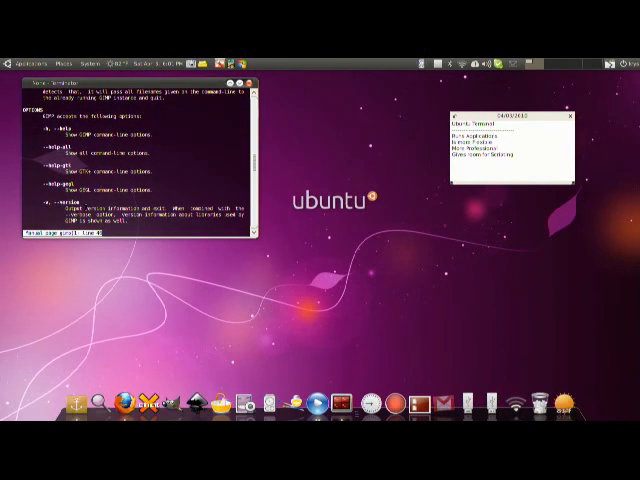
scroll("down", 3)
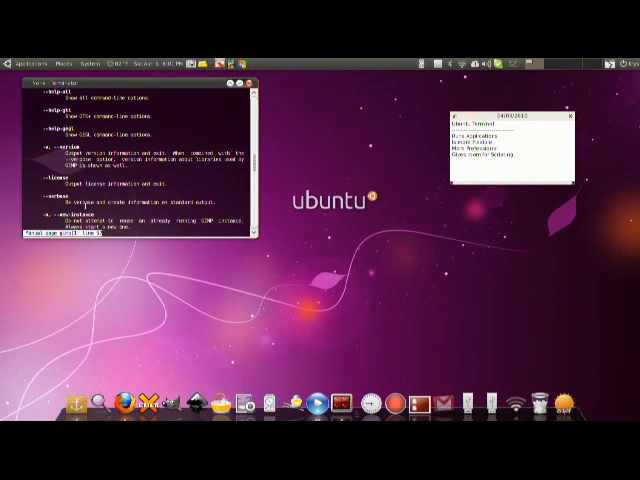
scroll("down", 3)
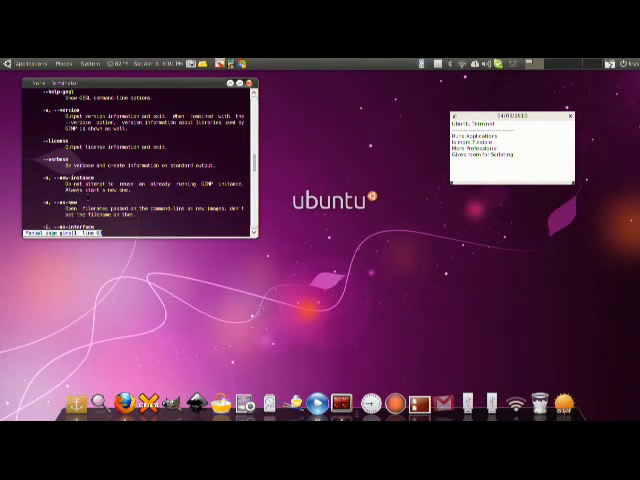
scroll("down", 3)
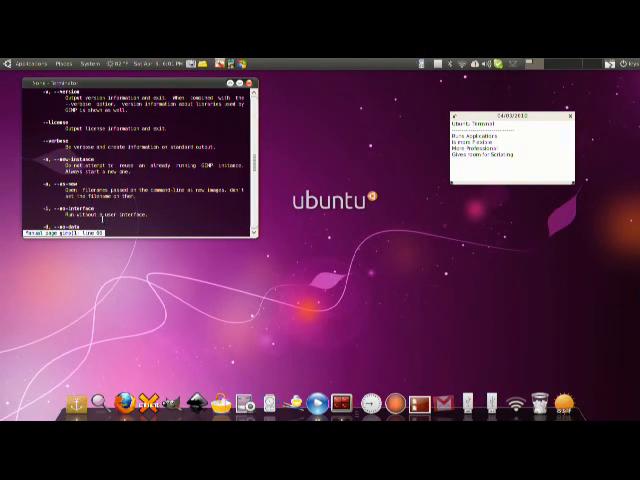
scroll("down", 3)
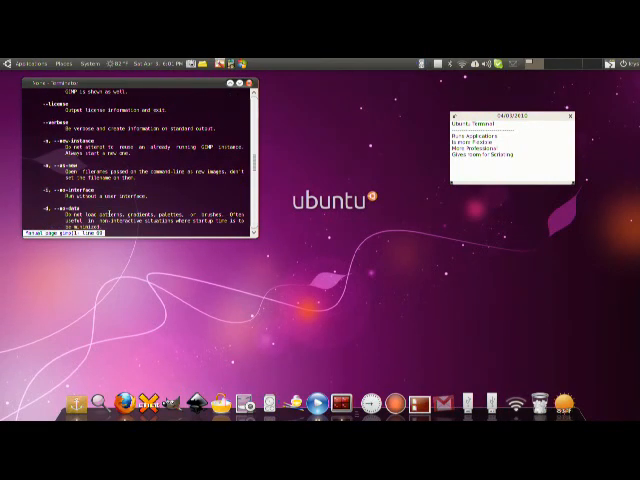
scroll("down", 3)
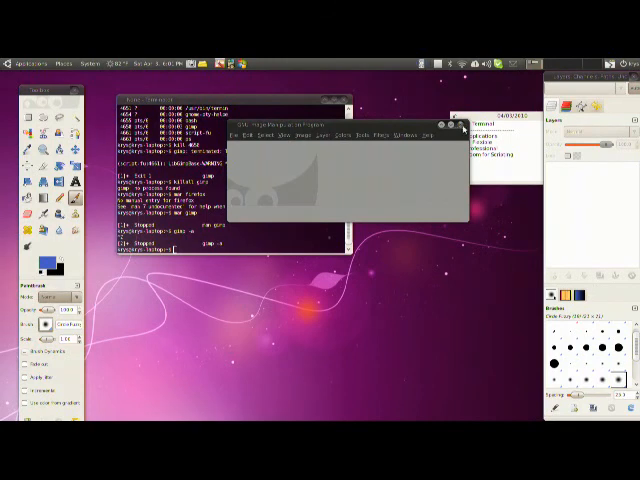
Step: Attempt to close unresponsive GIMP, choose Wait in the warning, and refocus the terminal
left_click(462, 124)
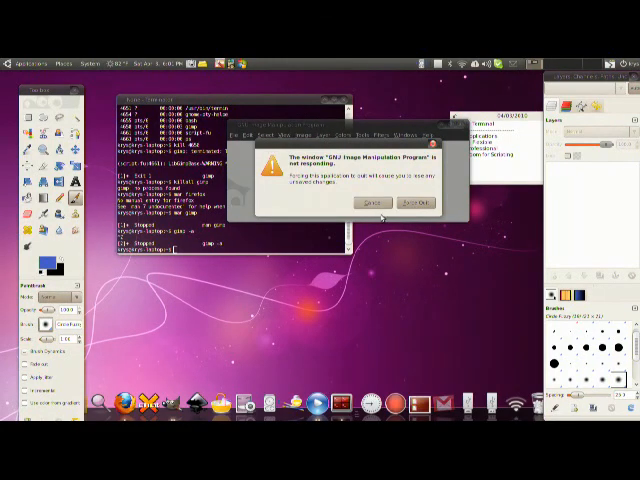
left_click(412, 200)
type("killall gimp")
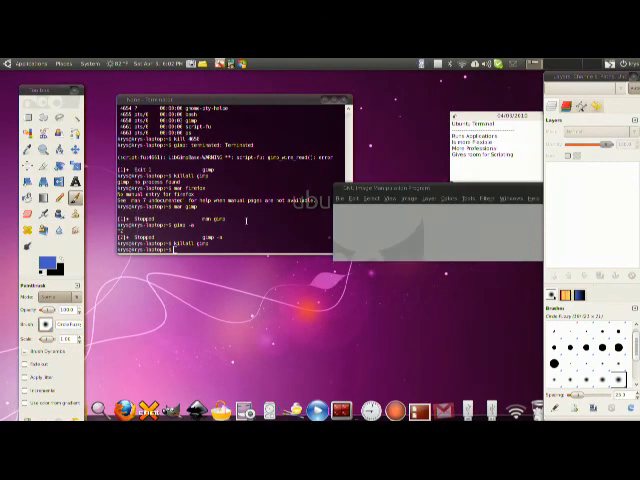
left_click(220, 96)
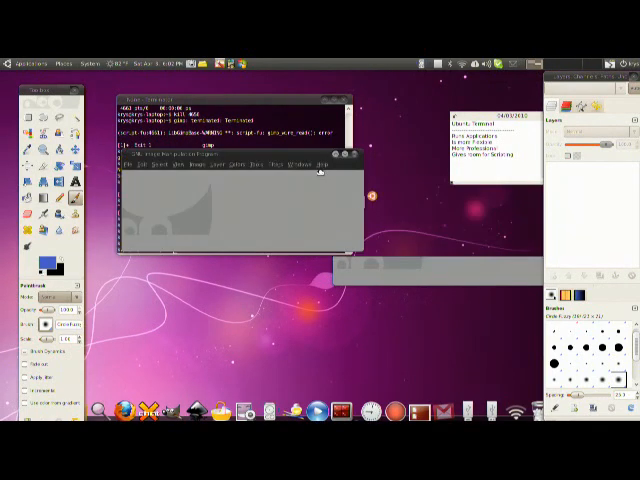
left_click(356, 154)
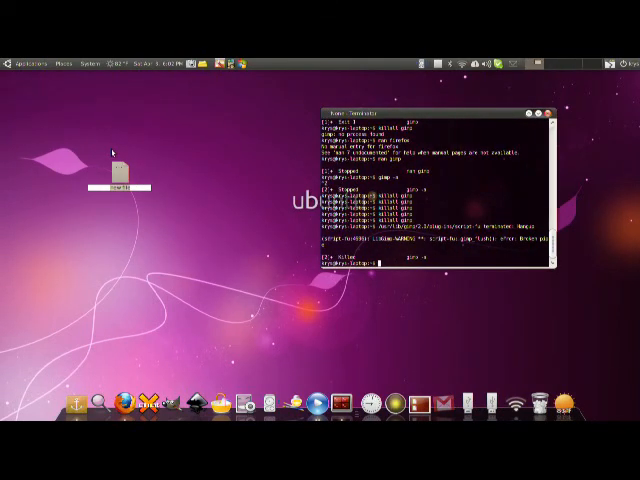
mouse_move(144, 196)
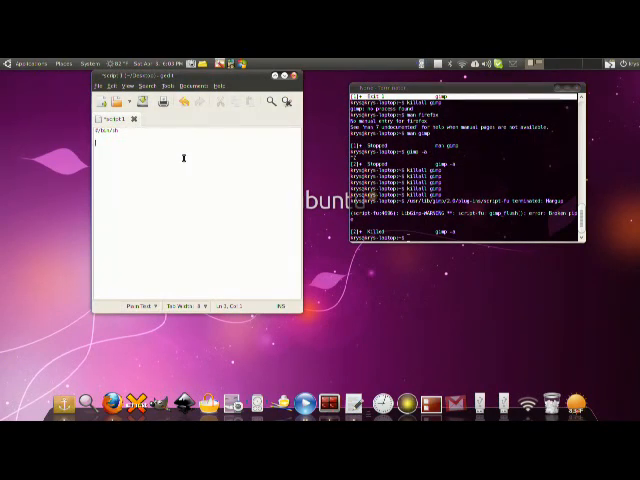
Step: Add the firefox launch line to the gedit script saved on the Desktop
type("firefox")
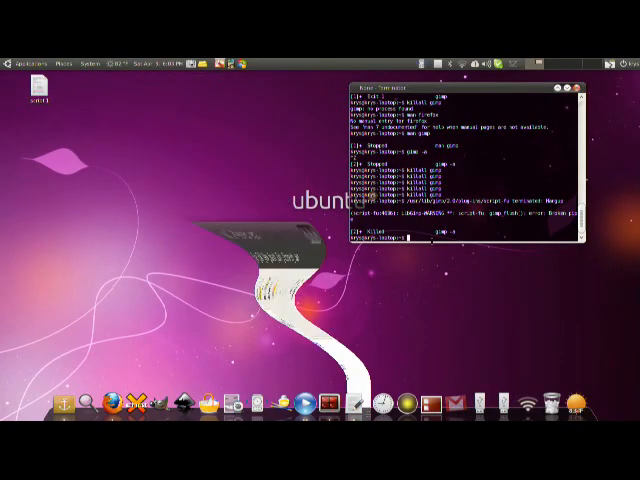
Step: Centre the terminal window and list the Desktop folder's files with ls
left_click_drag(450, 84, 390, 84)
type("pwd")
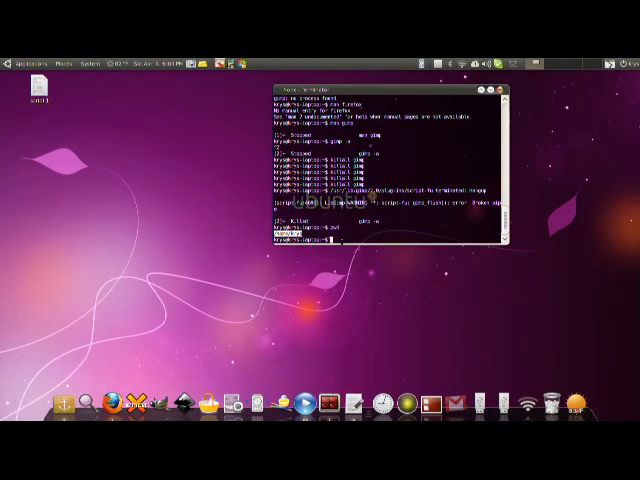
key("Return")
type("chmod +x")
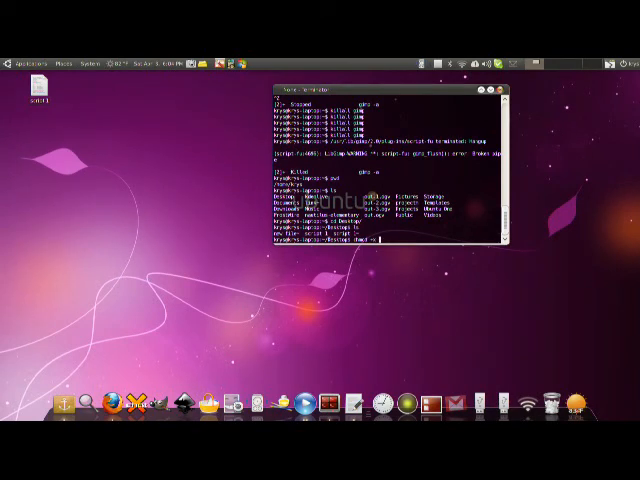
Step: Make script1 executable with chmod +x and run ./script1
type("script1")
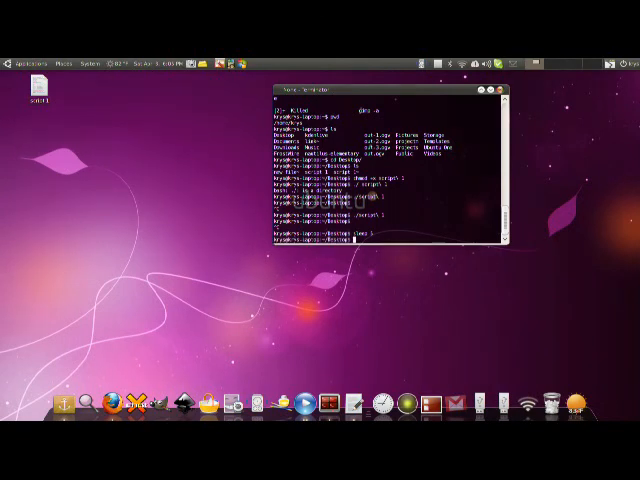
double_click(38, 96)
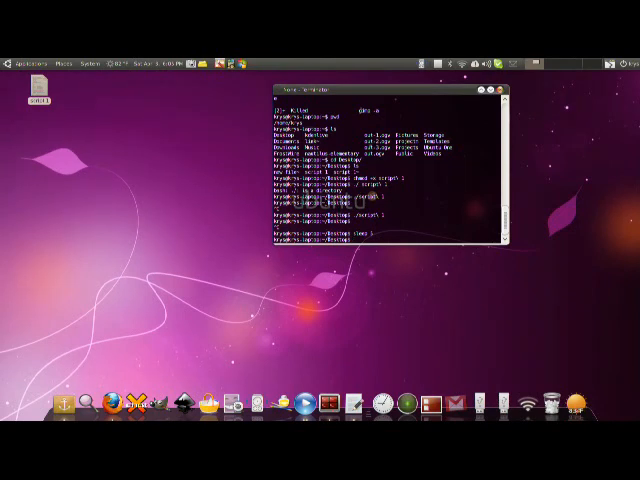
right_click(38, 84)
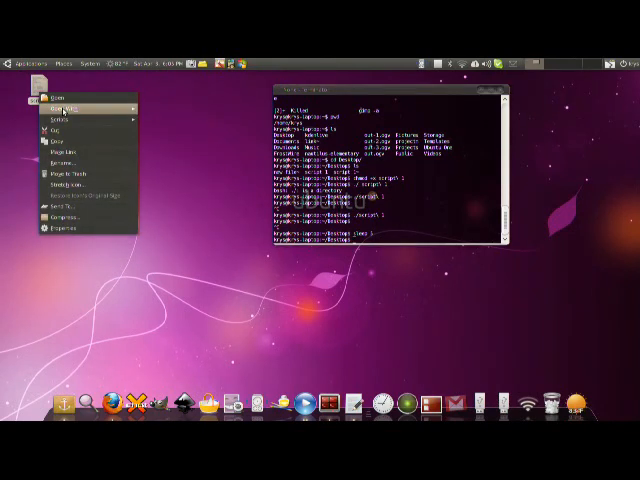
left_click(52, 100)
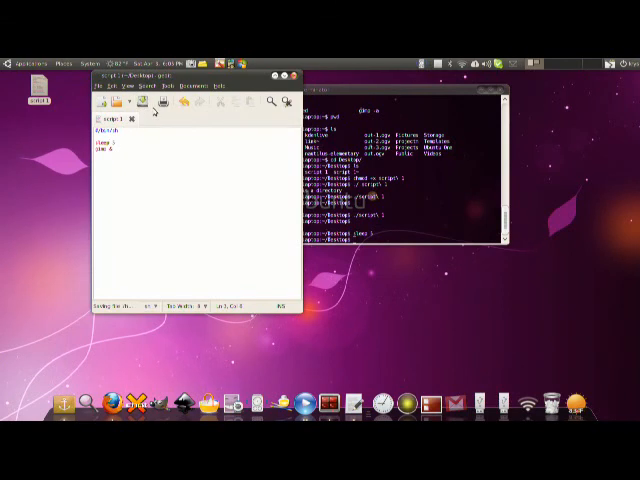
left_click(288, 76)
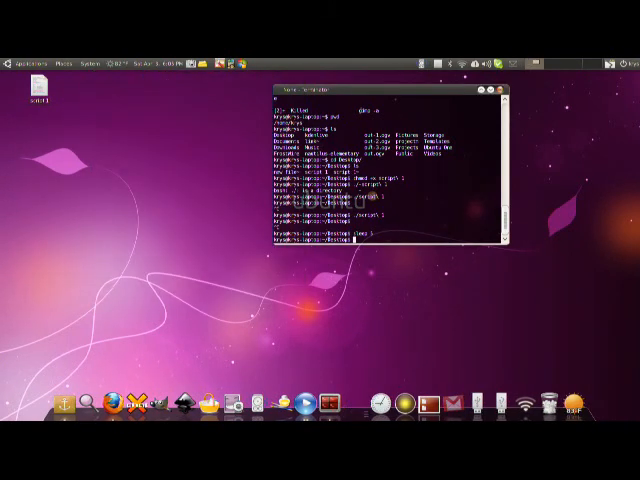